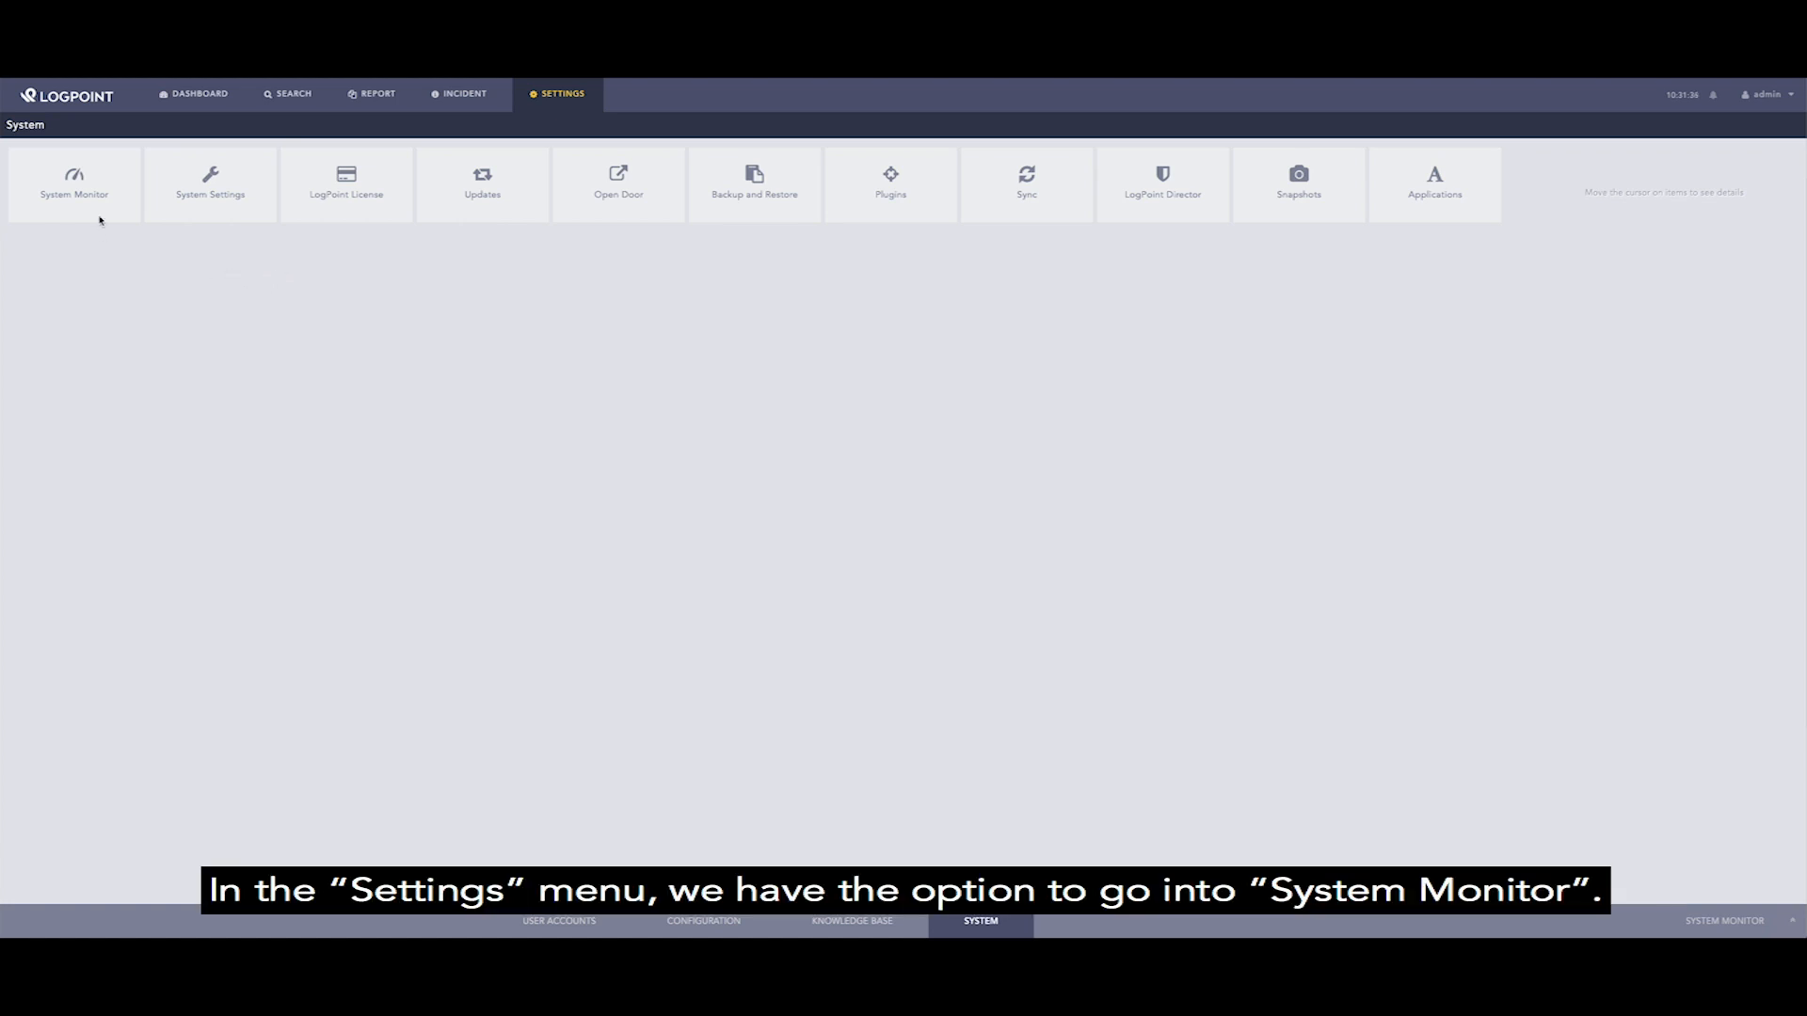
mouse_move(73, 184)
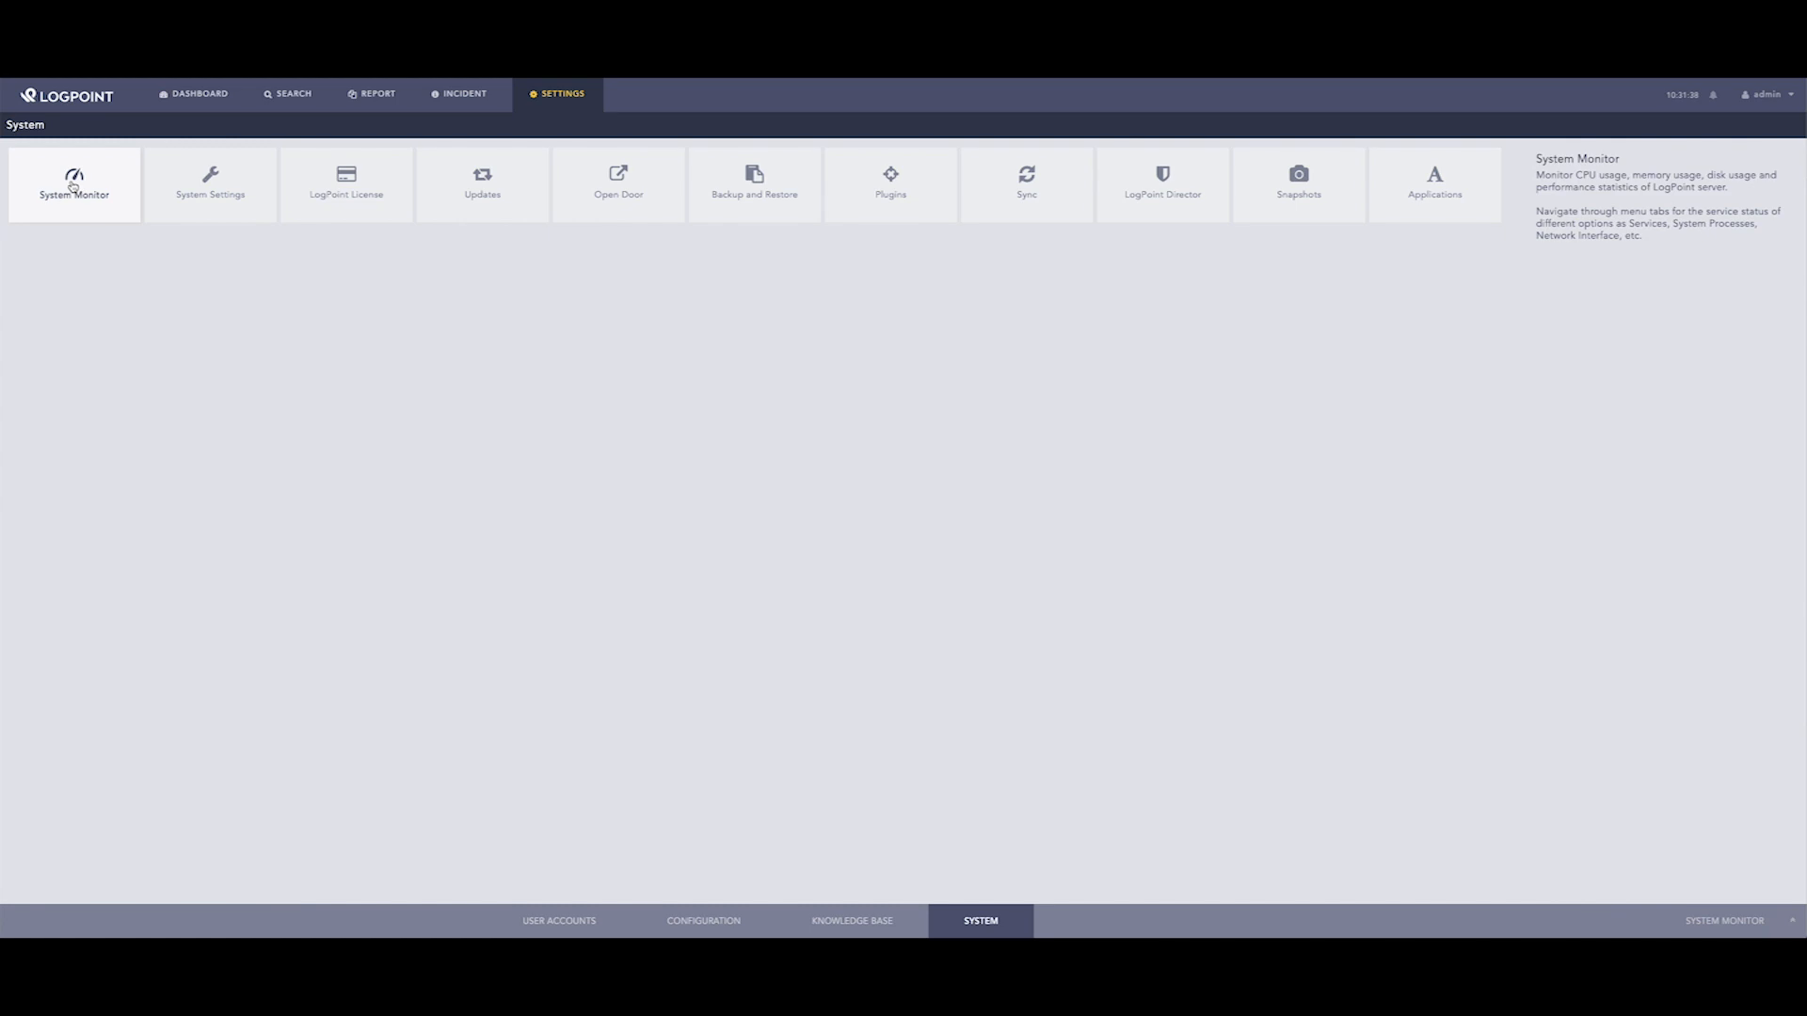
Show the System Monitor dashboard and the Disk Usage widget's notification list with its 90% Disk Alert
click(74, 185)
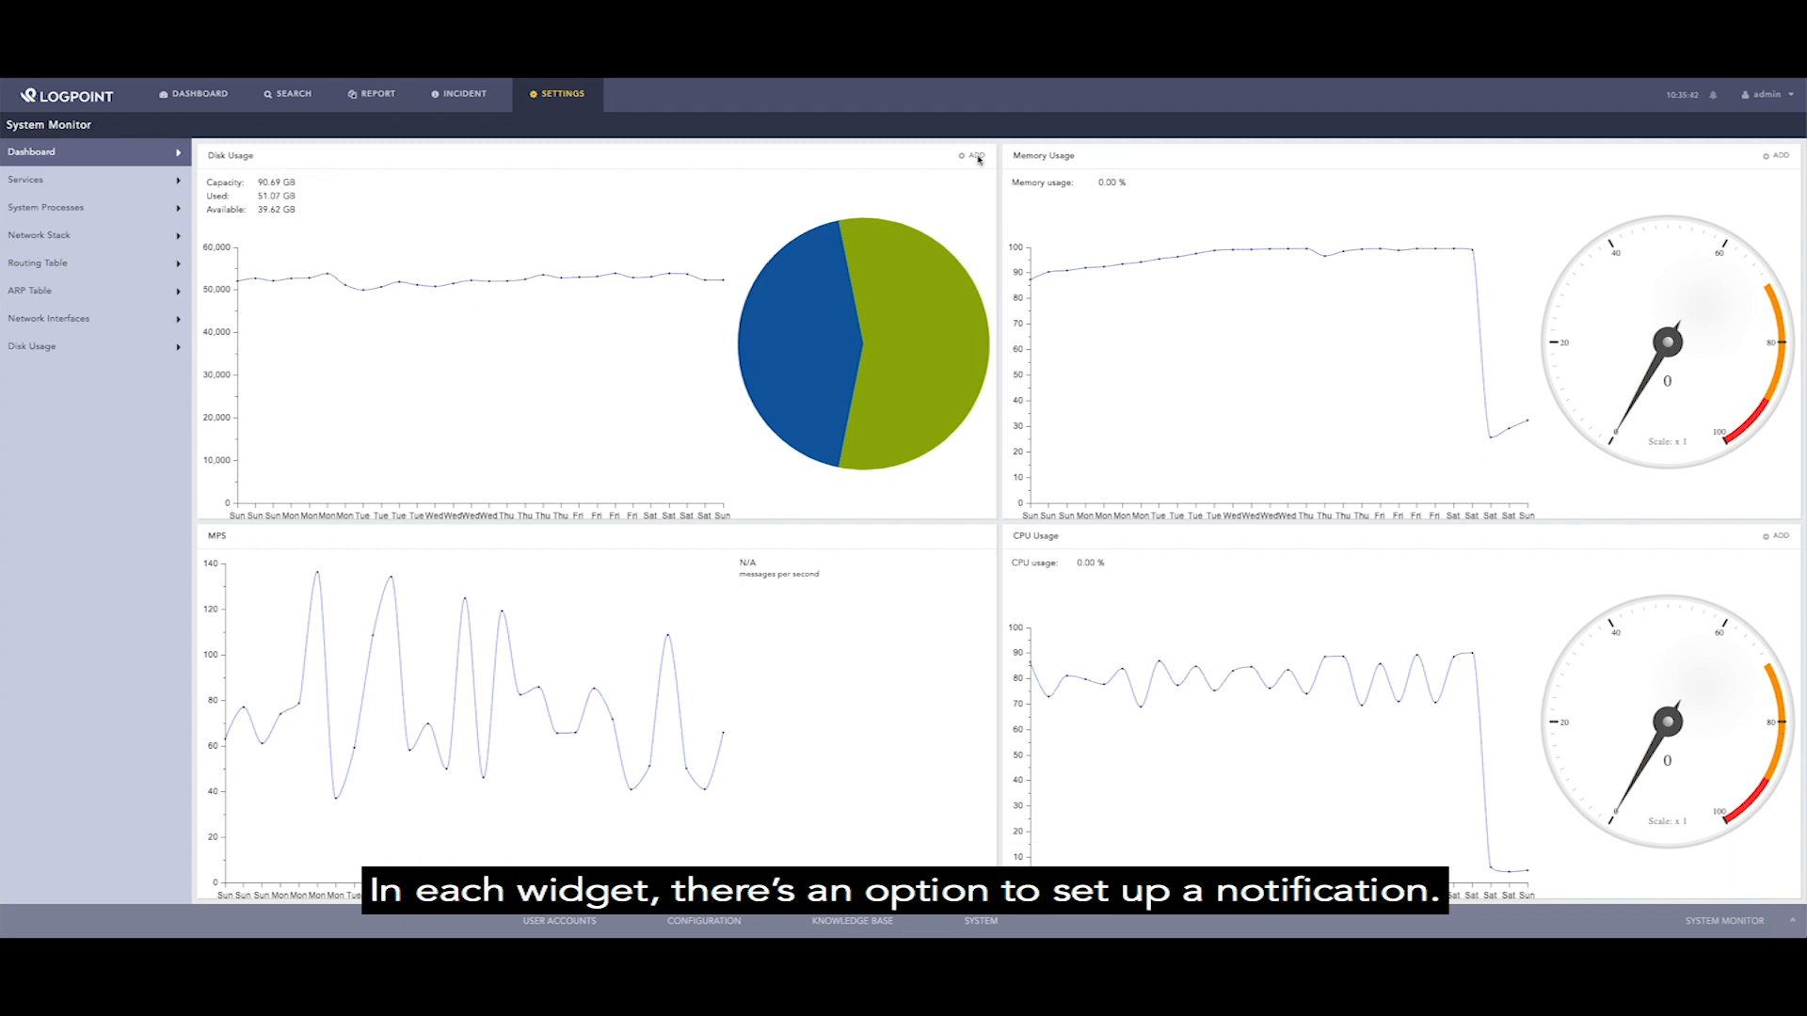
click(968, 157)
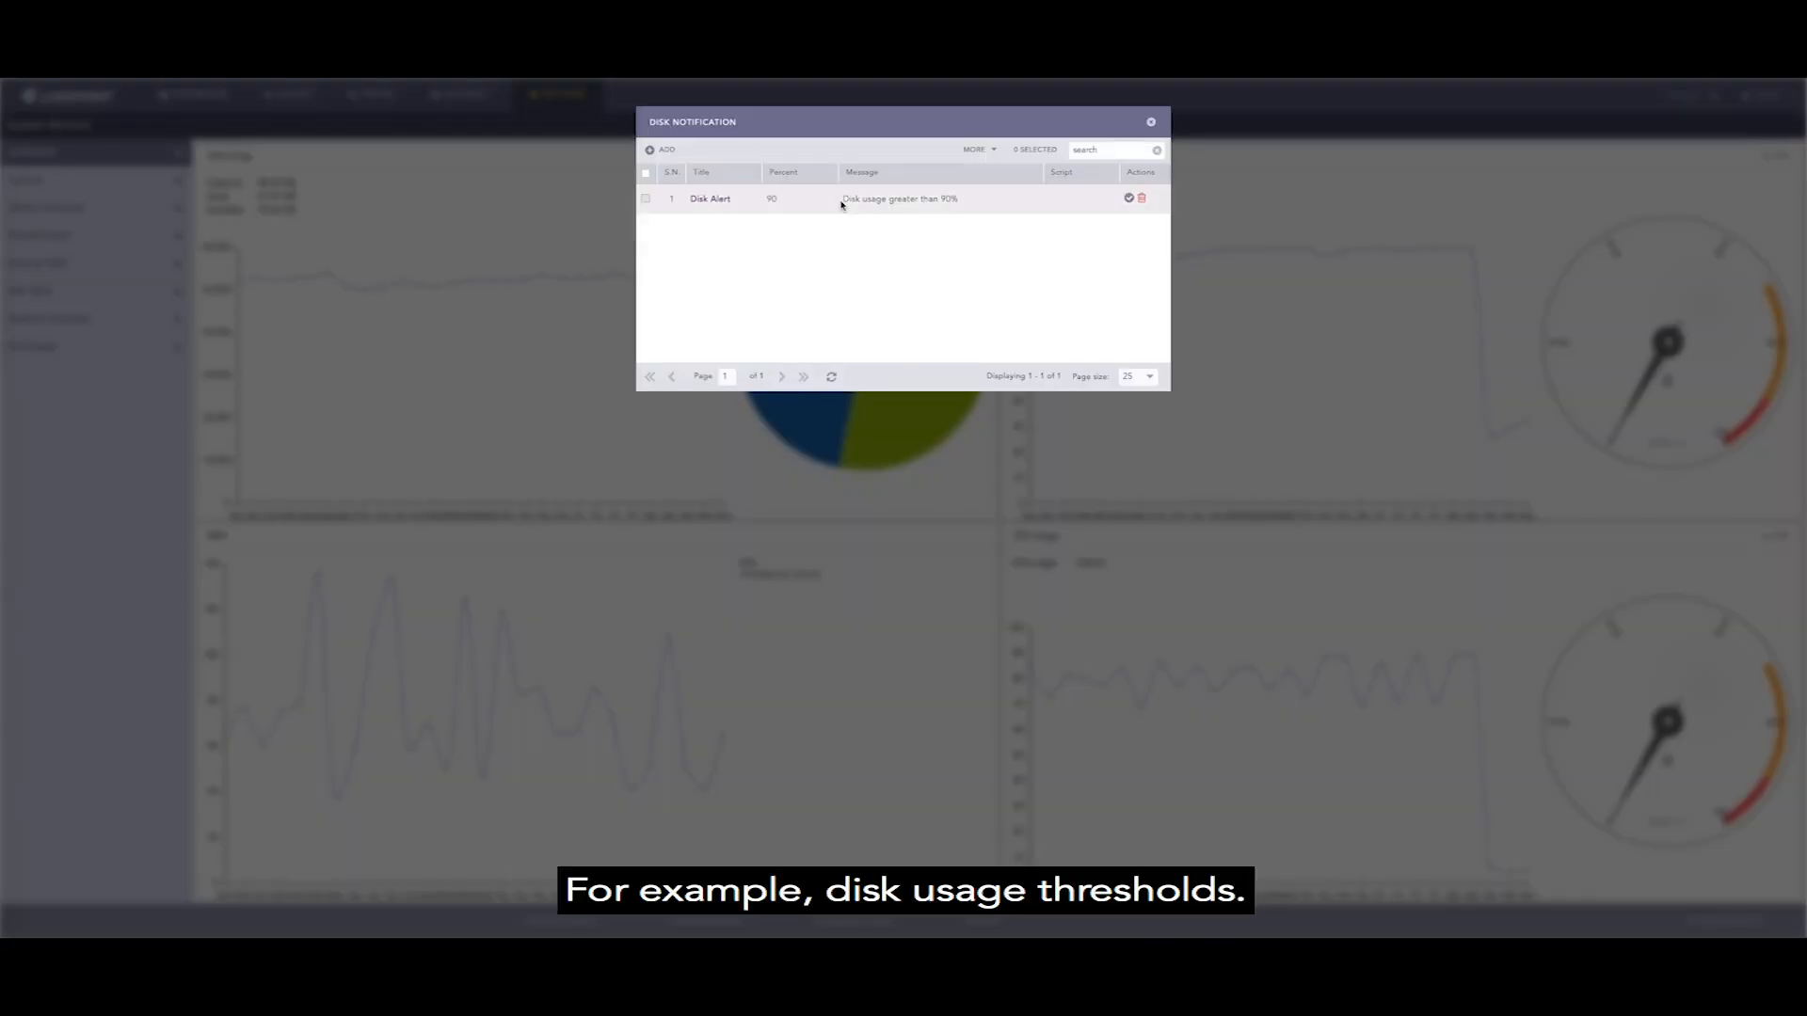
mouse_move(849, 215)
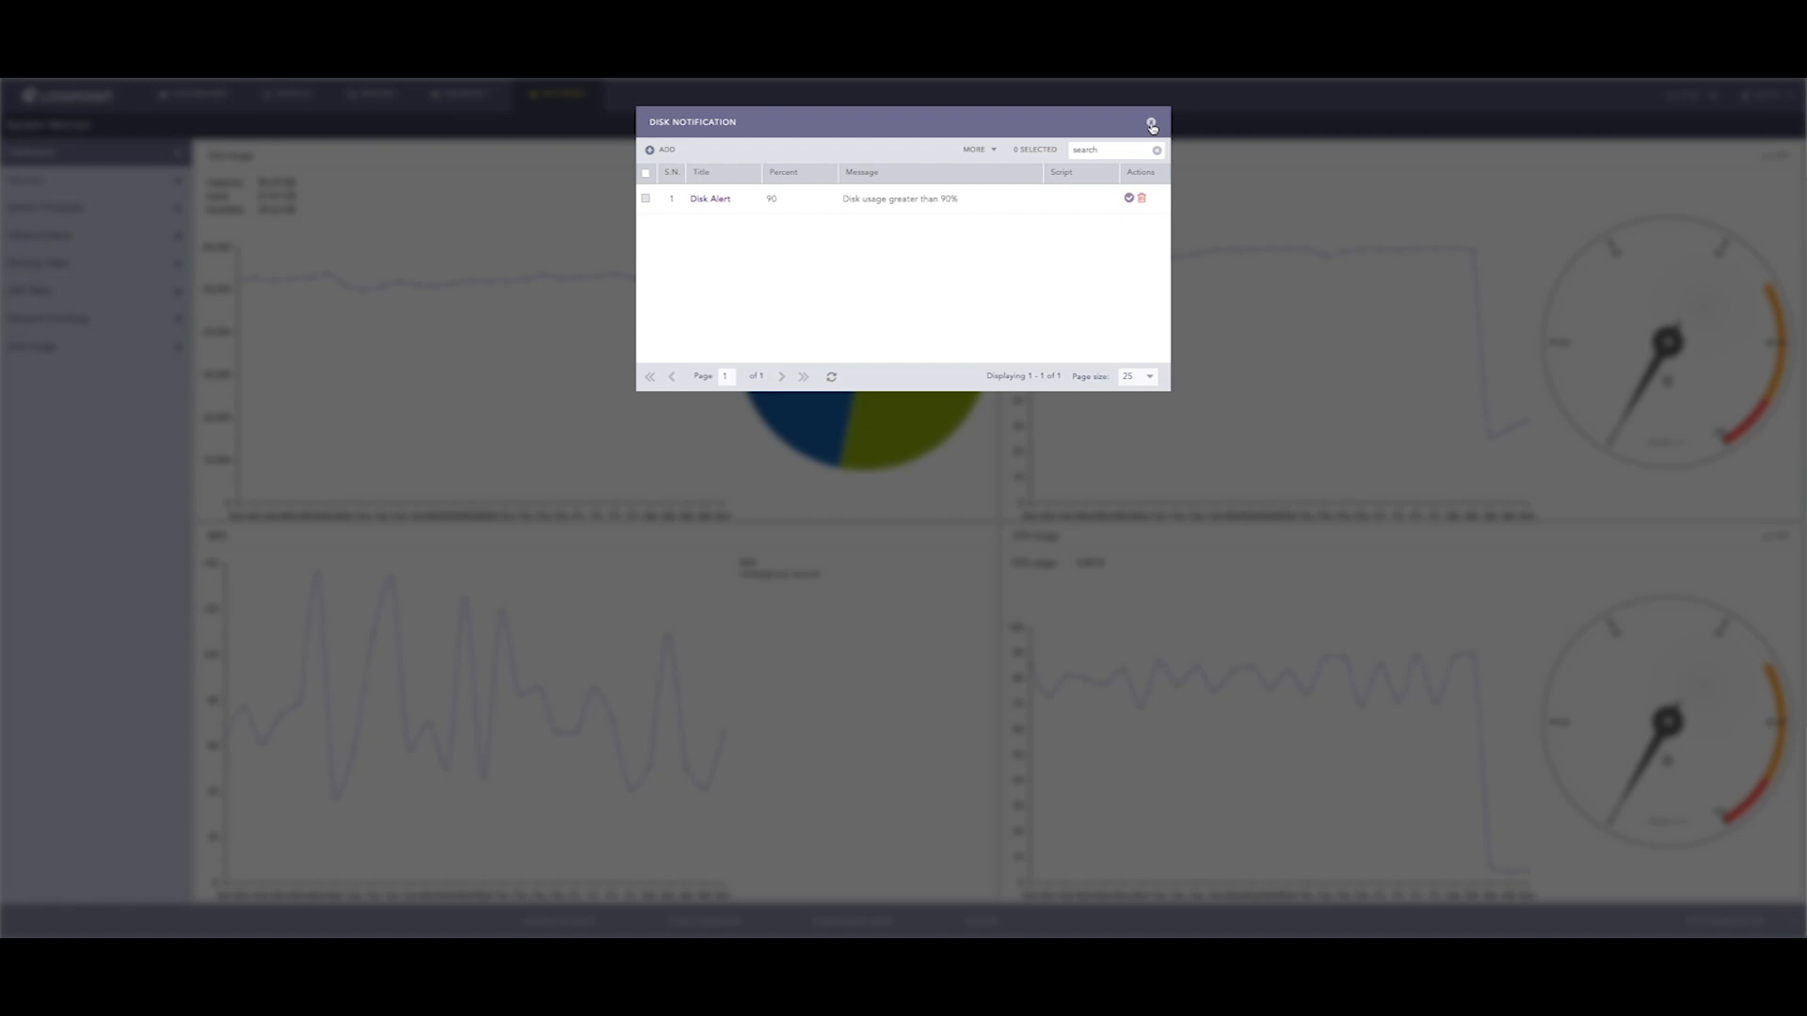
Dismiss the disk notifications and show the Services list, each service marked Running
click(1150, 124)
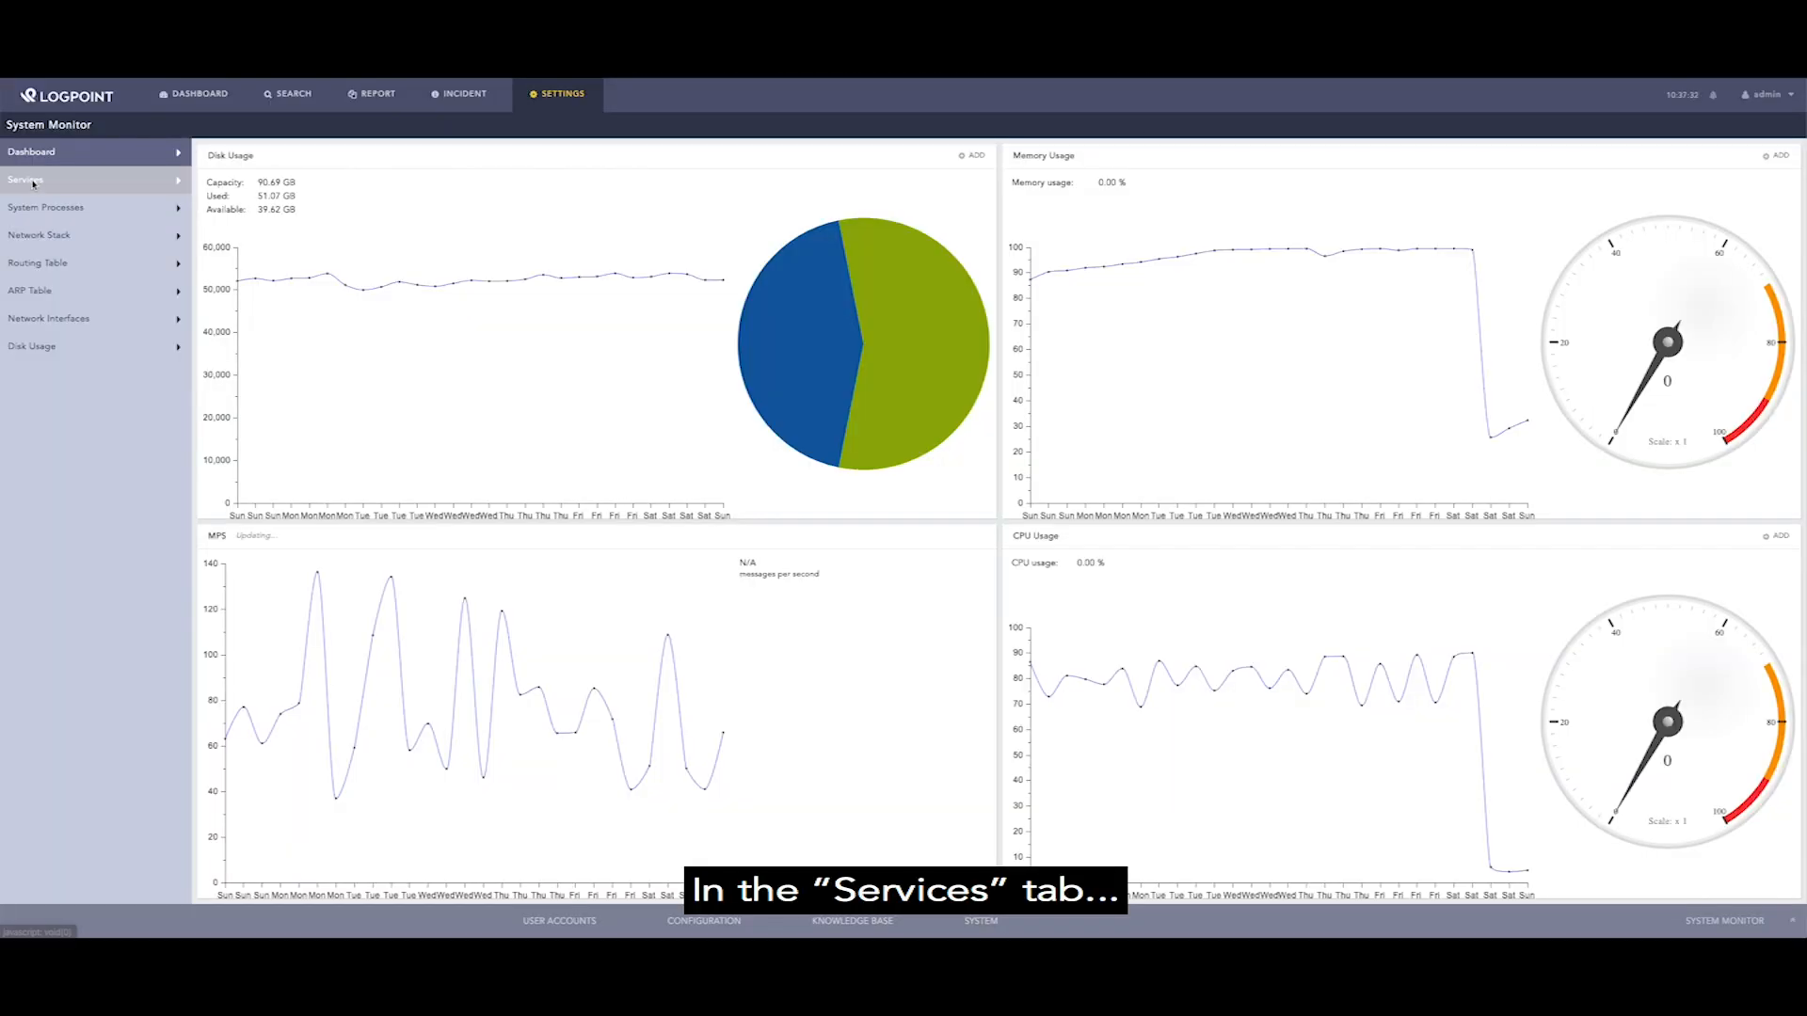
click(25, 181)
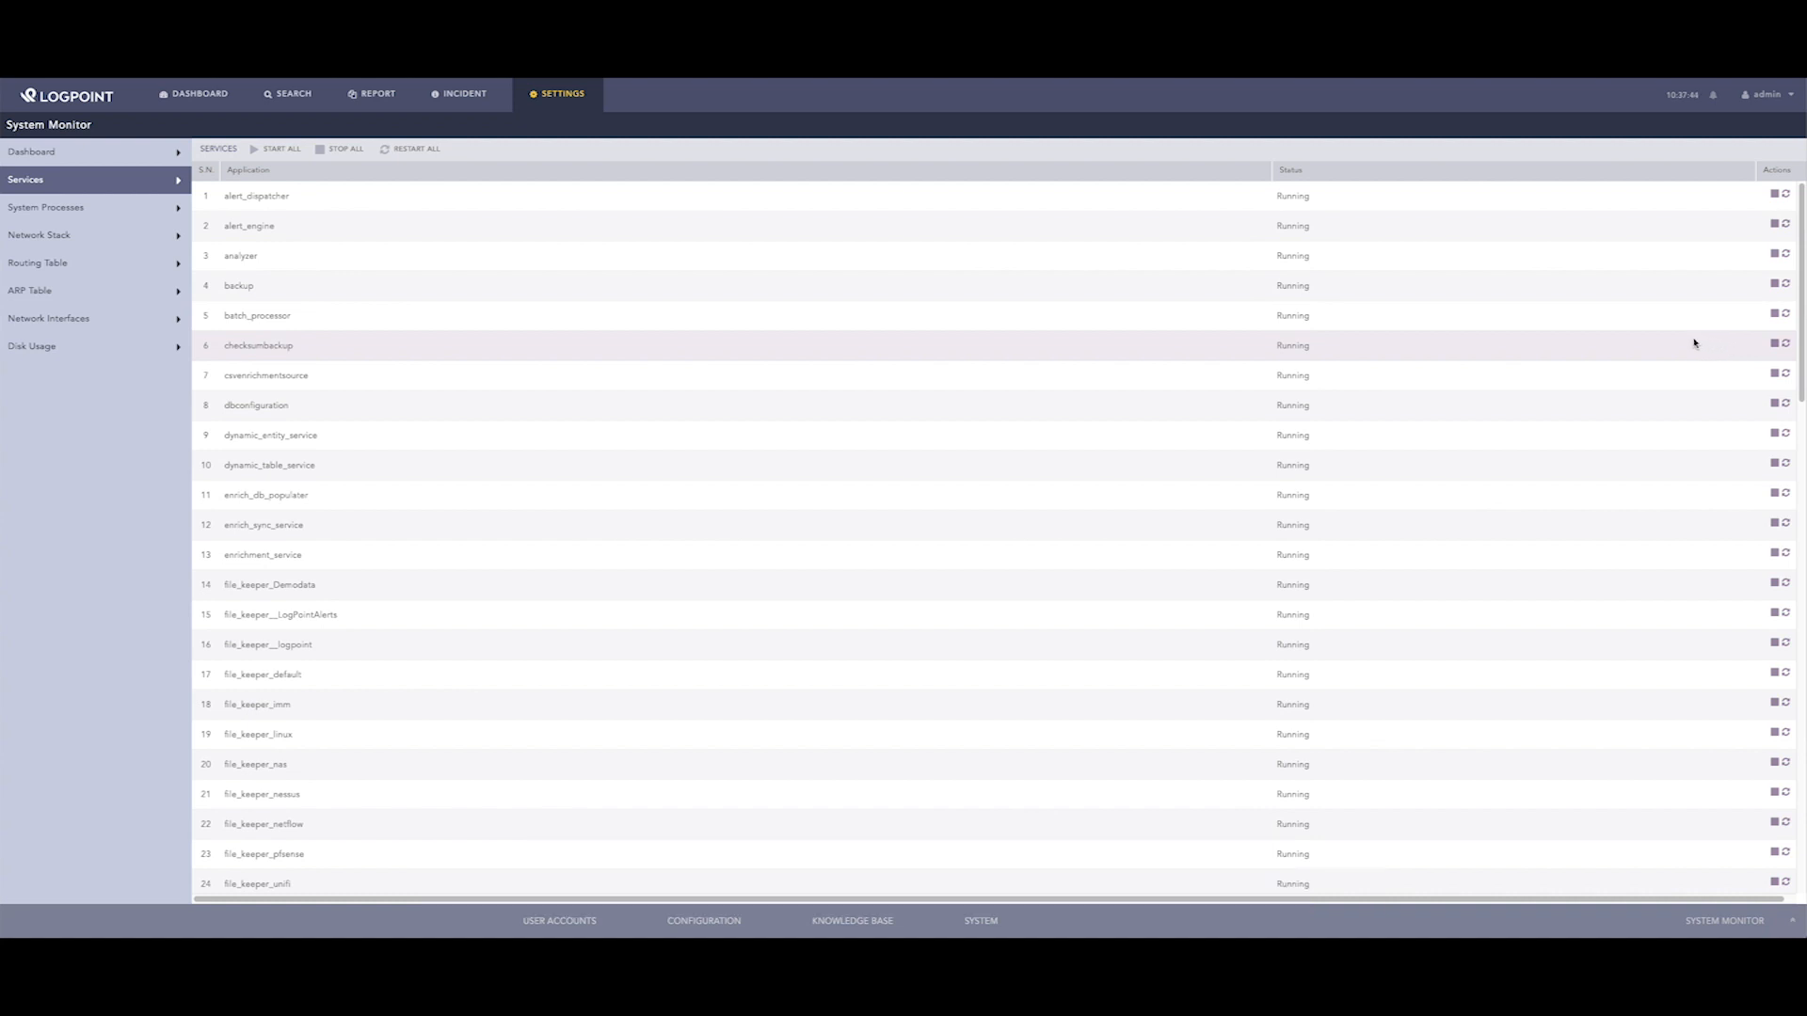
Show the System Processes list and look down through the running processes and their resource usage
click(46, 209)
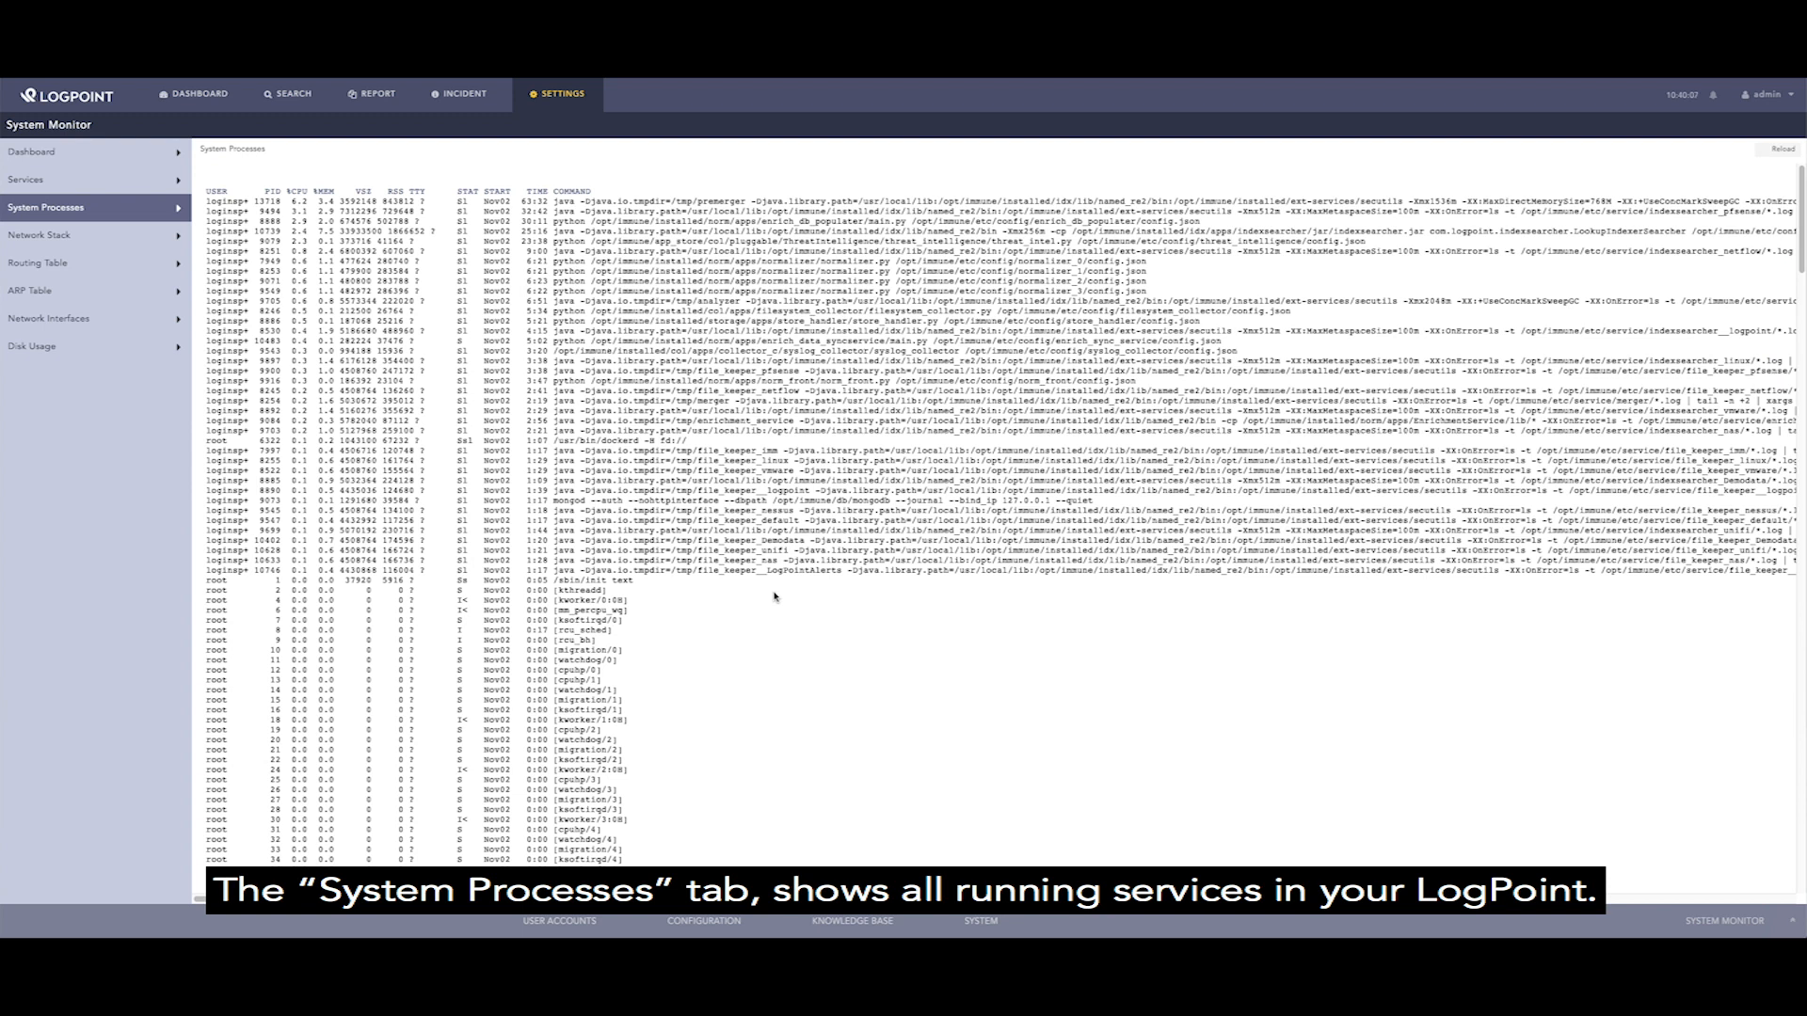
scroll(down, 3)
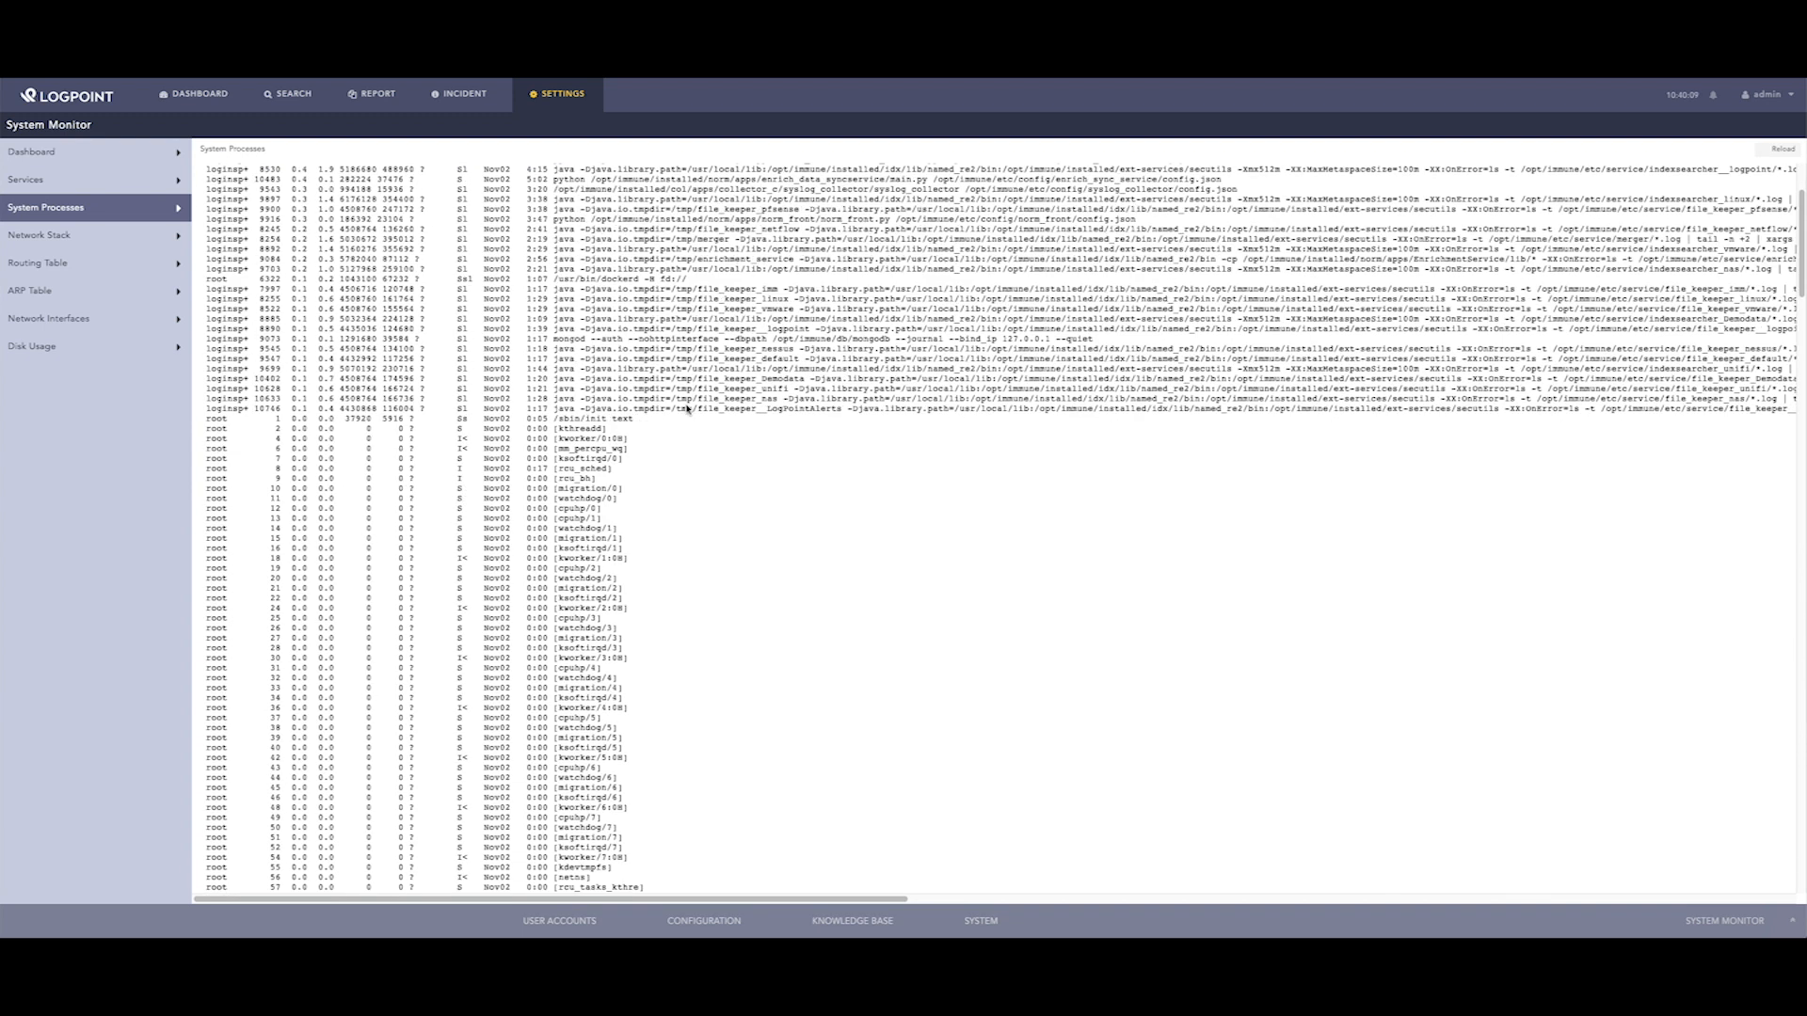
scroll(down, 3)
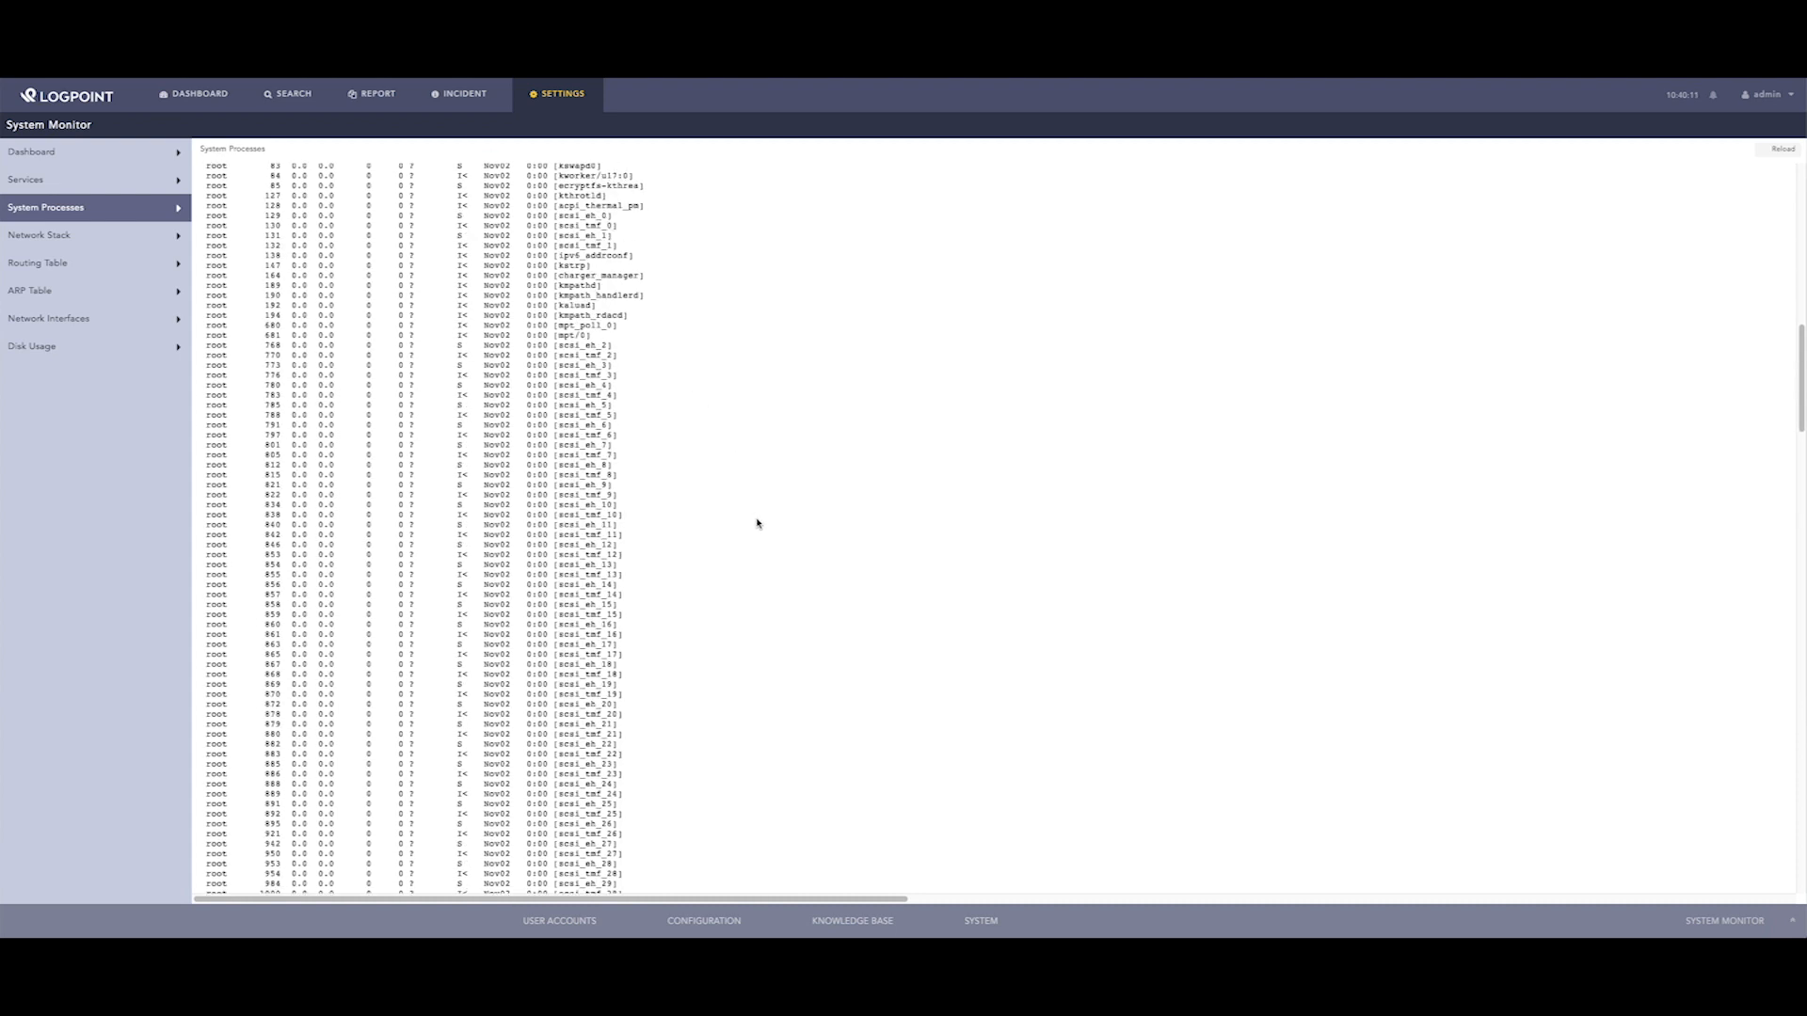
scroll(down, 3)
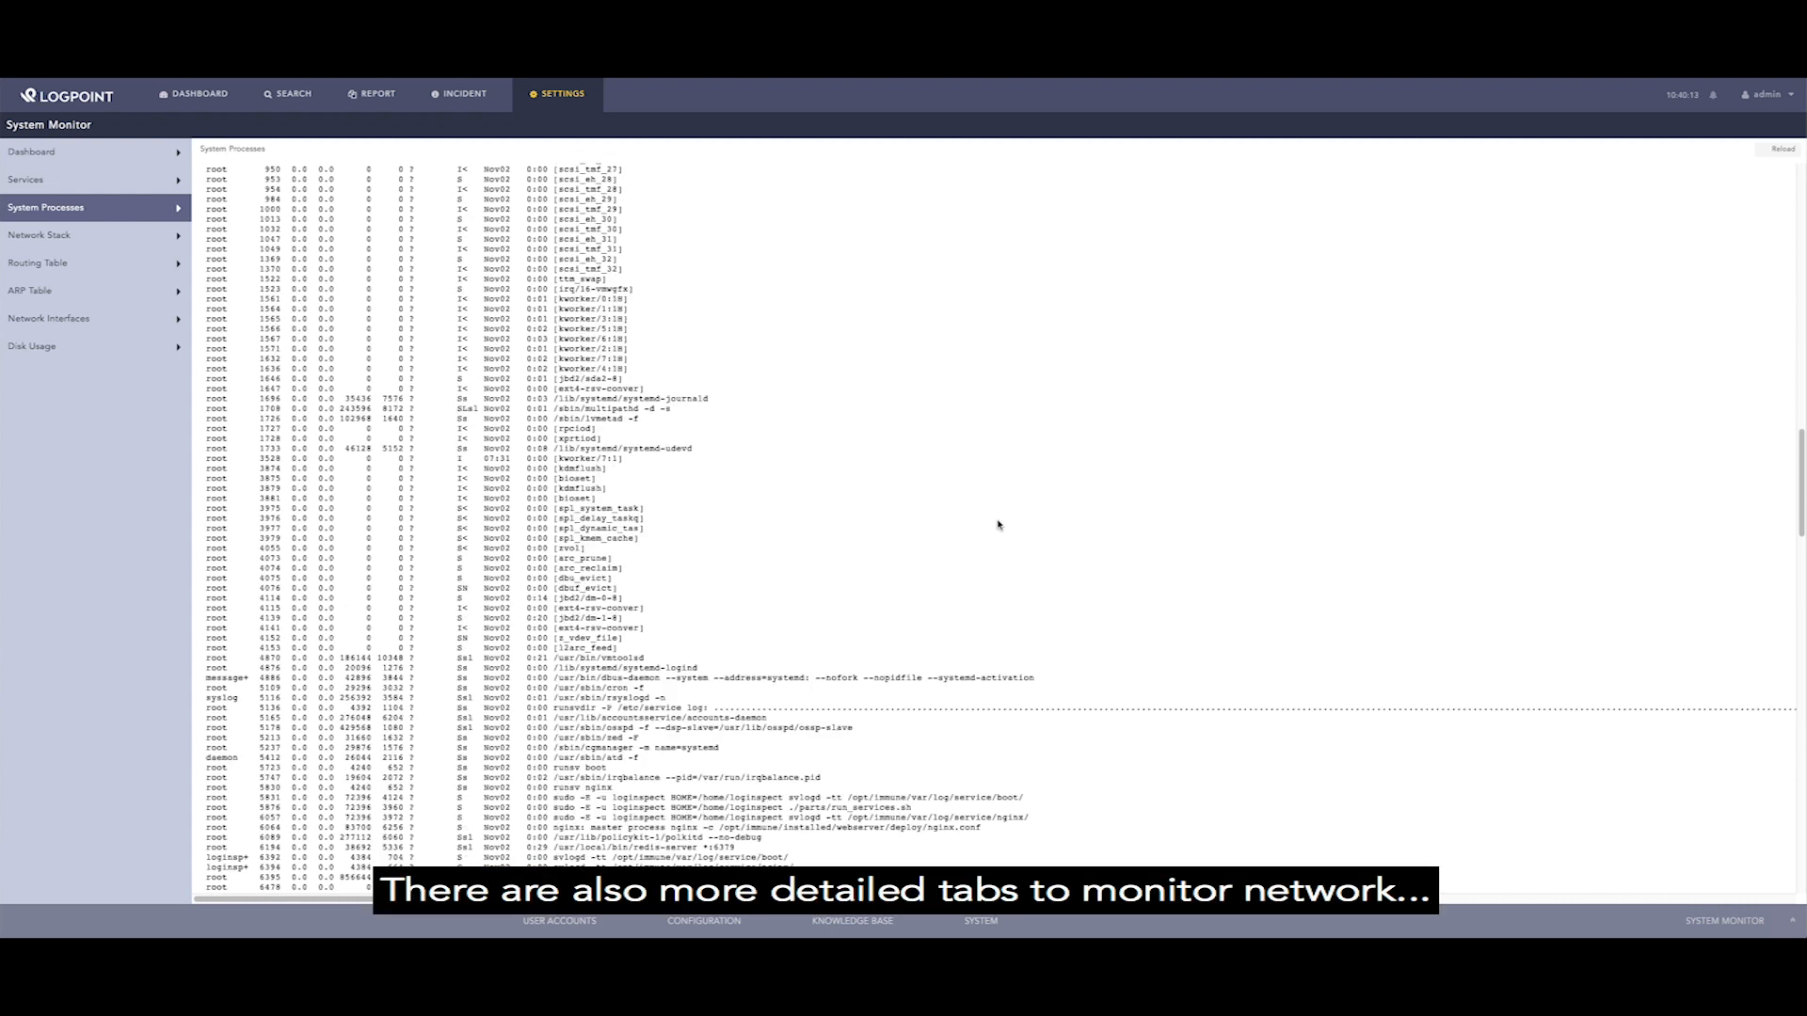
View Network Stack, Routing Table and Network Interfaces, ending on the per-filesystem Disk Usage table
click(40, 235)
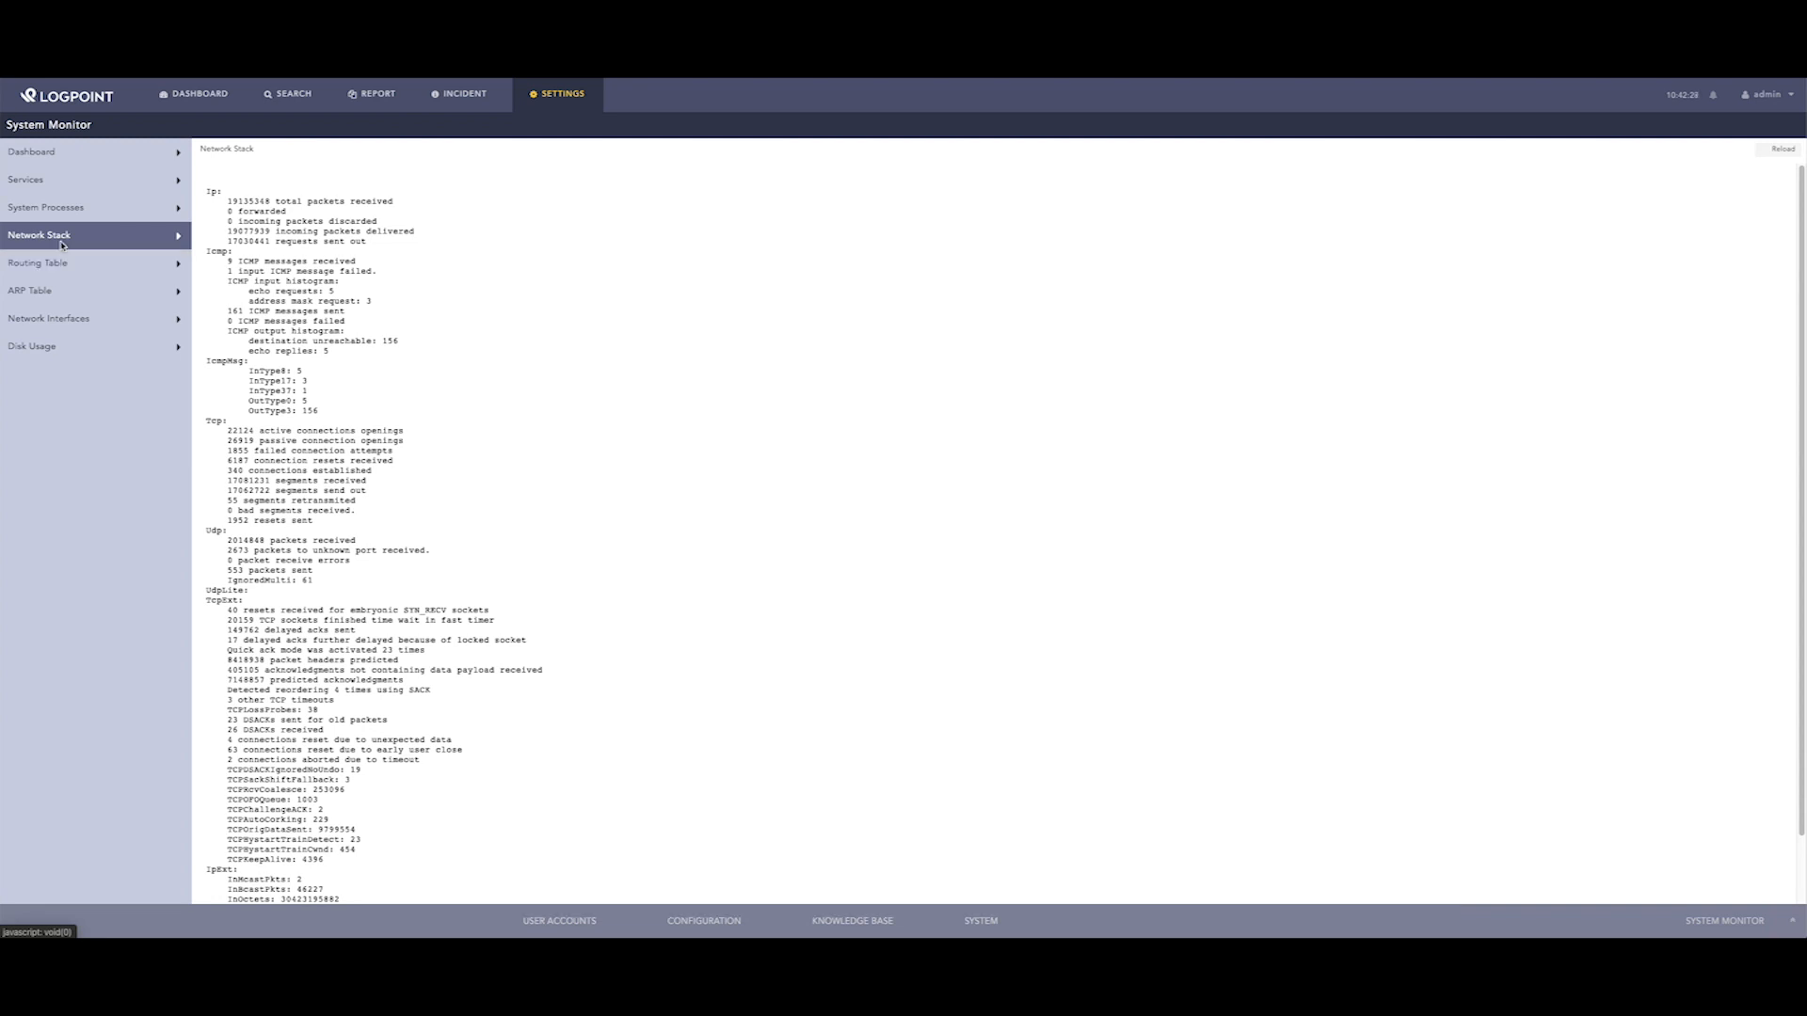
click(37, 264)
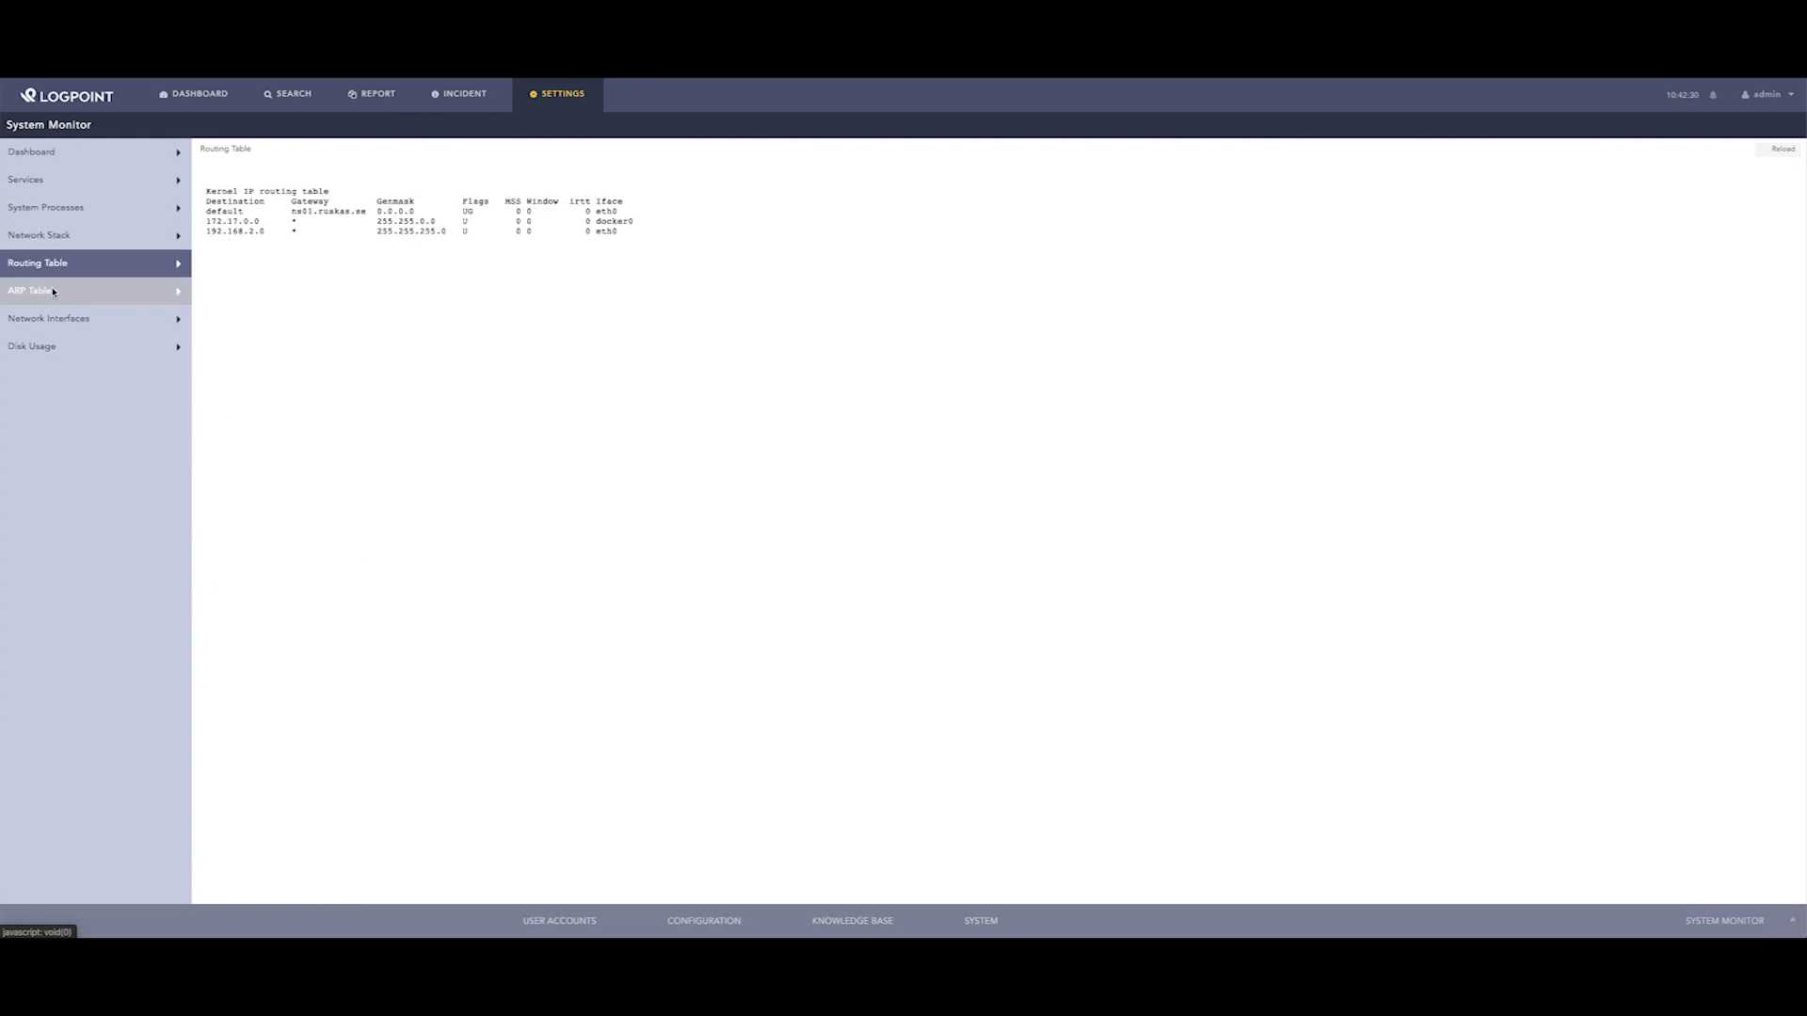
click(49, 318)
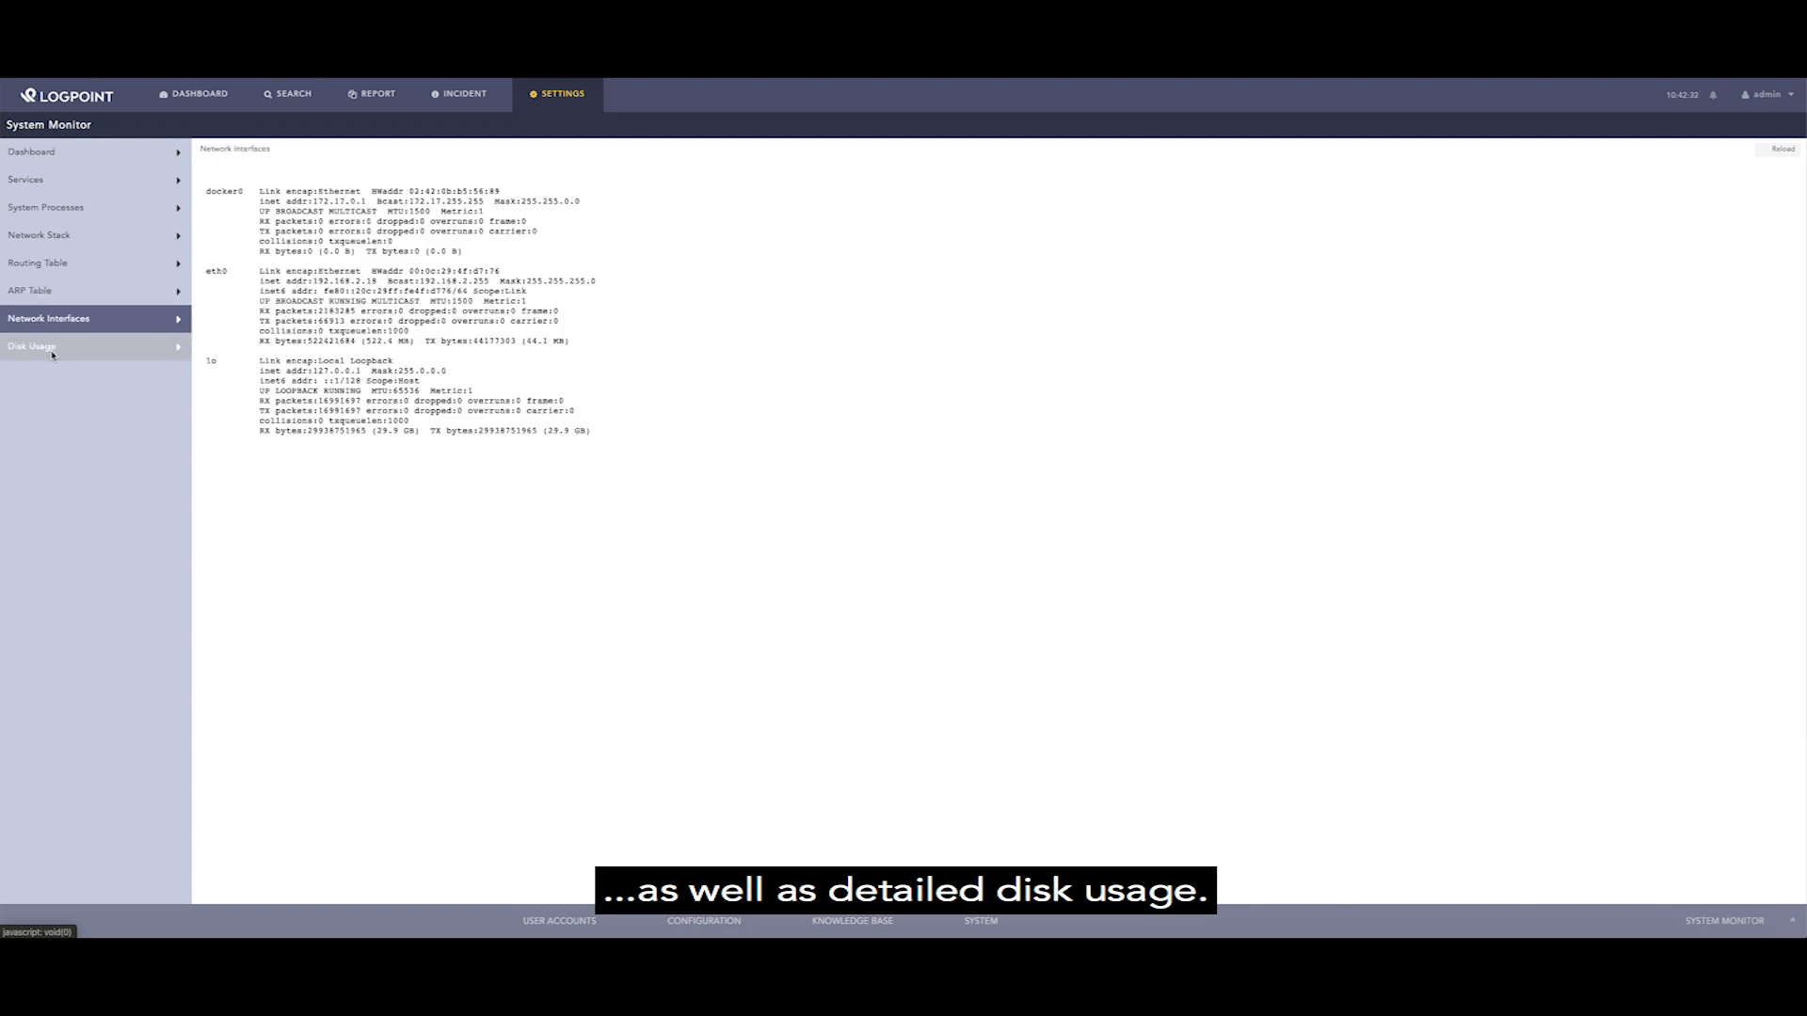
click(32, 346)
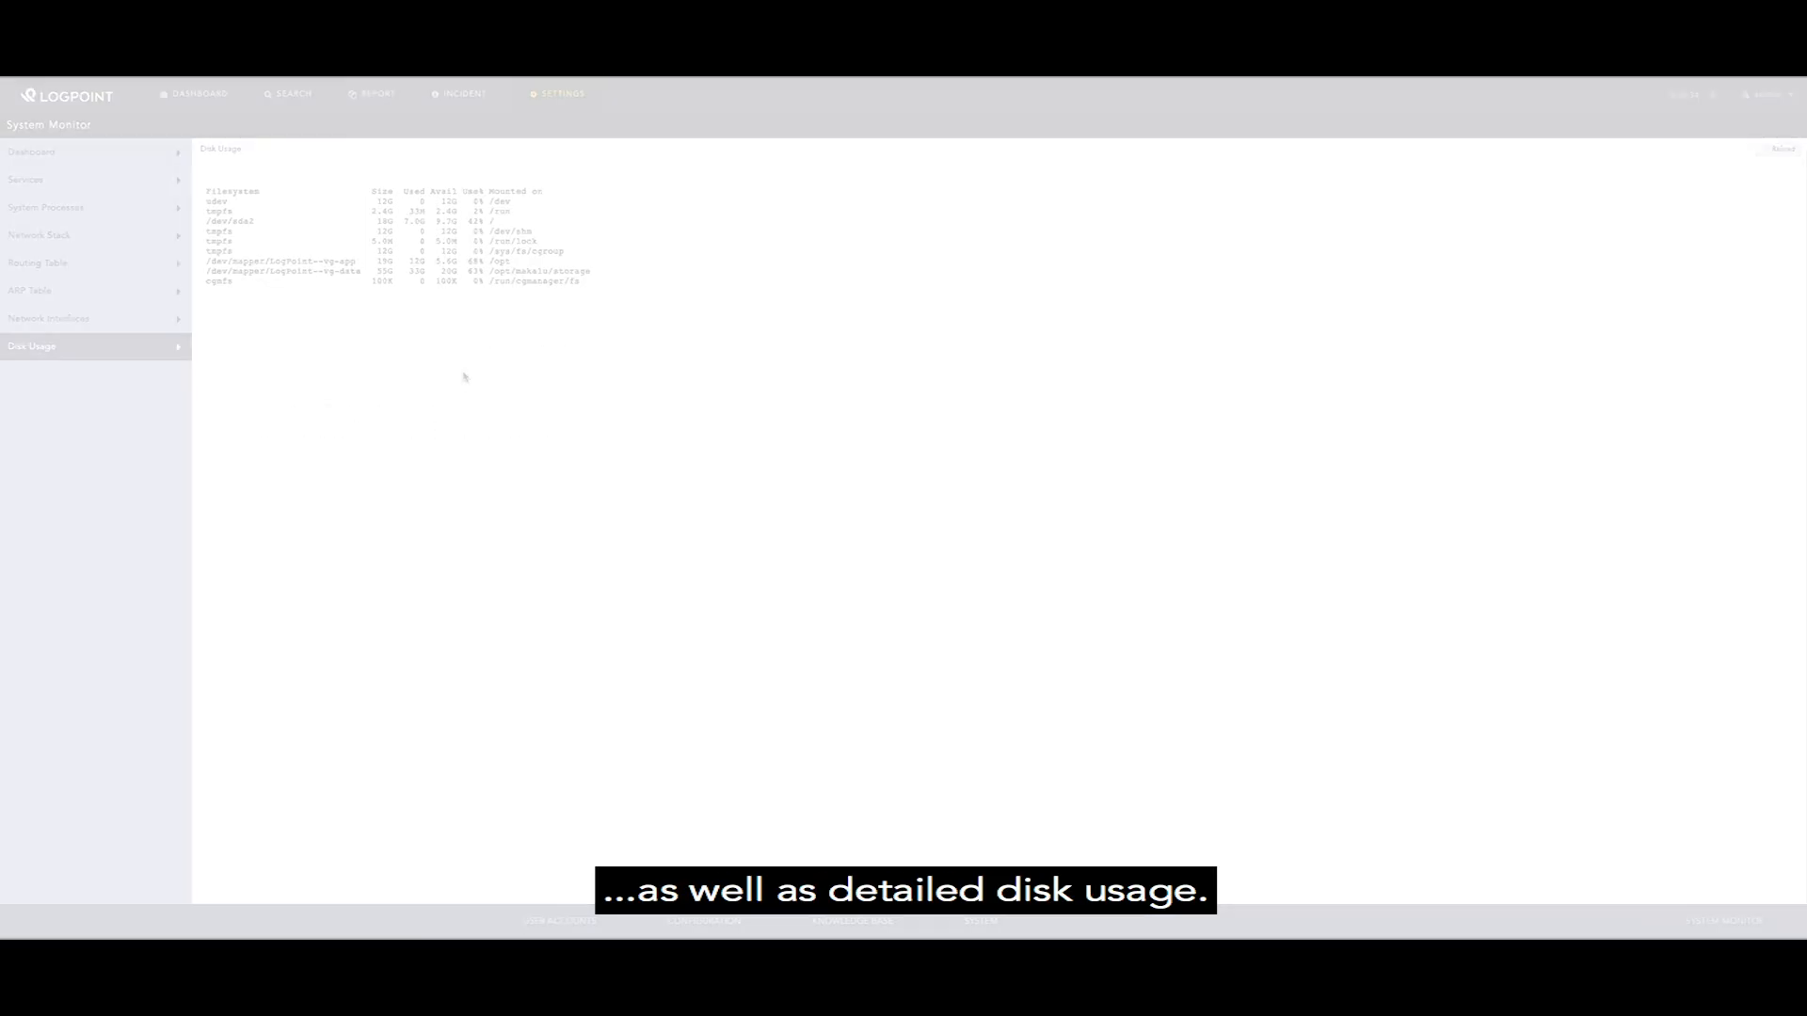